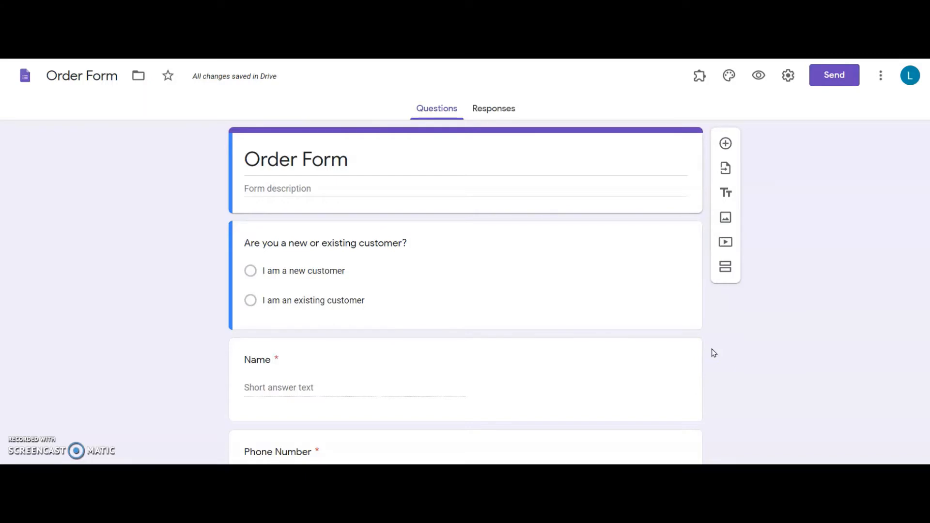
From Send, copy the Order Form's iframe embed HTML and switch to the WordPress Pages list.
scroll("down", 3)
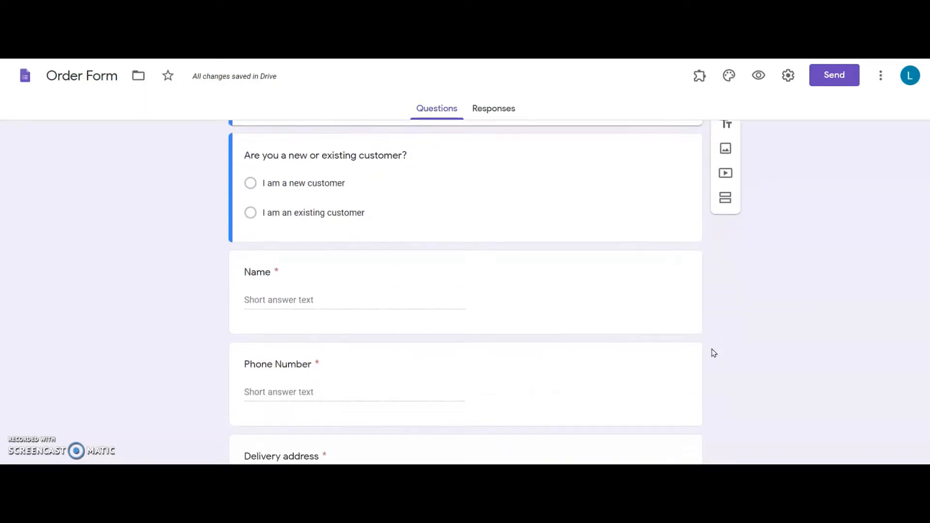
scroll("down", 3)
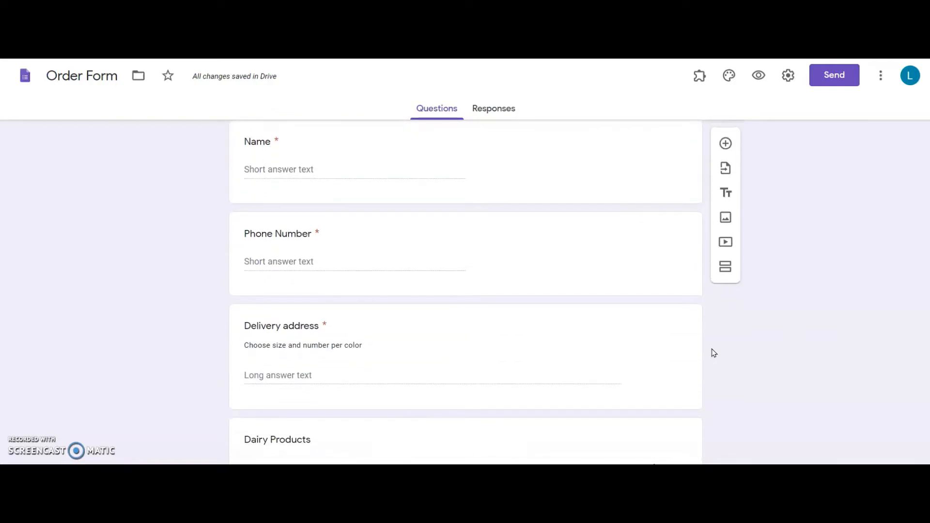
scroll("down", 3)
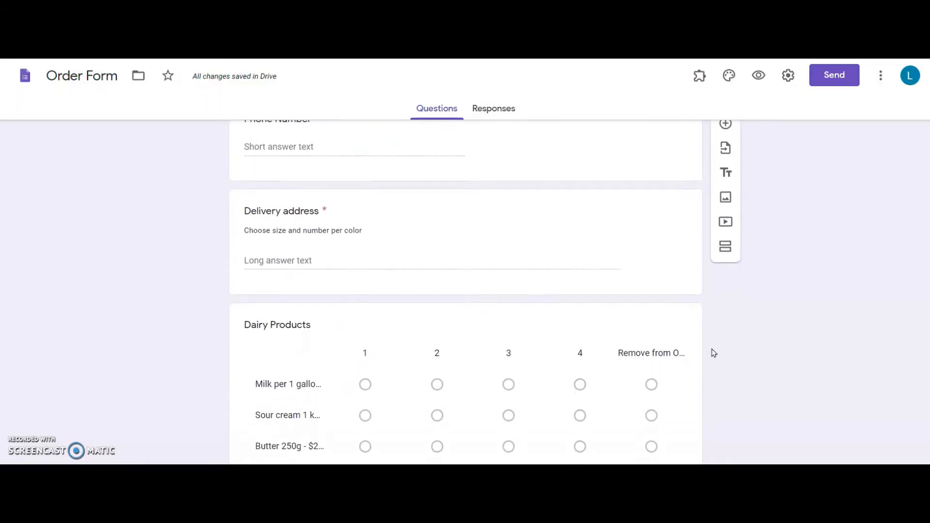
scroll("down", 3)
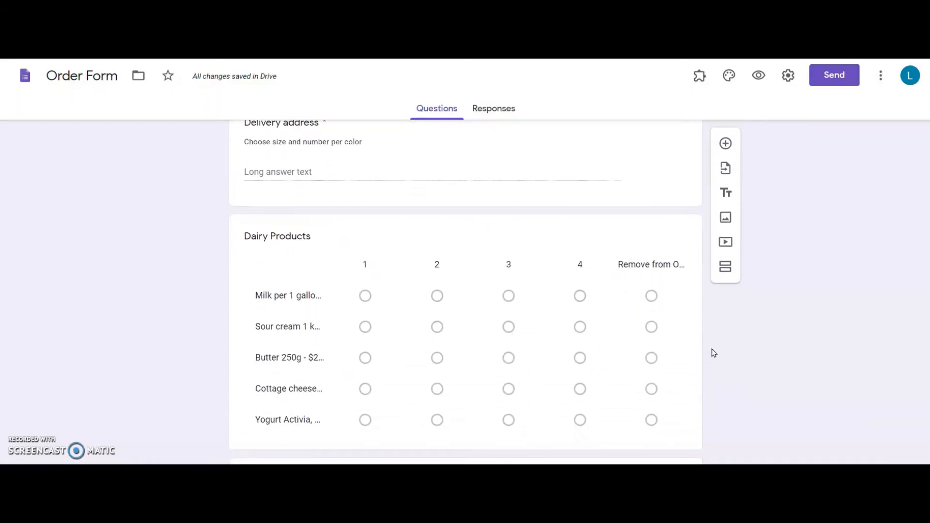
scroll("down", 3)
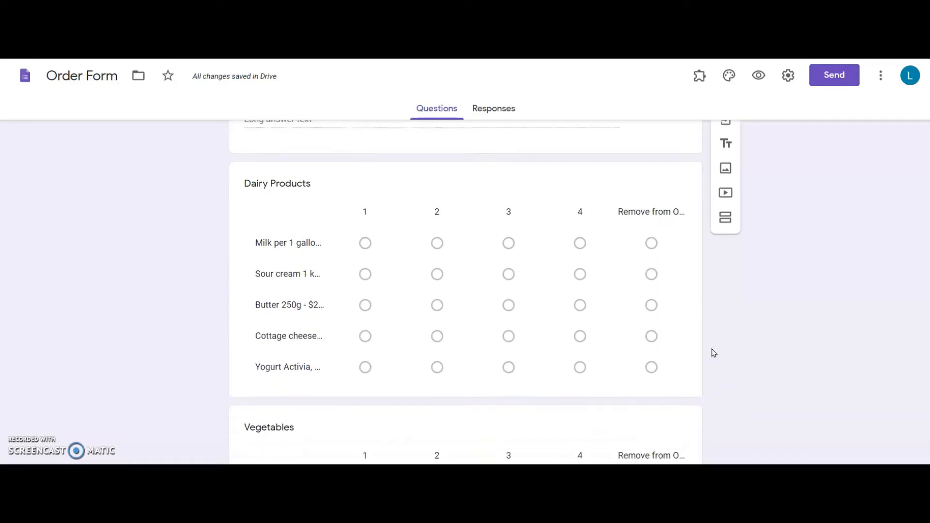
scroll("down", 3)
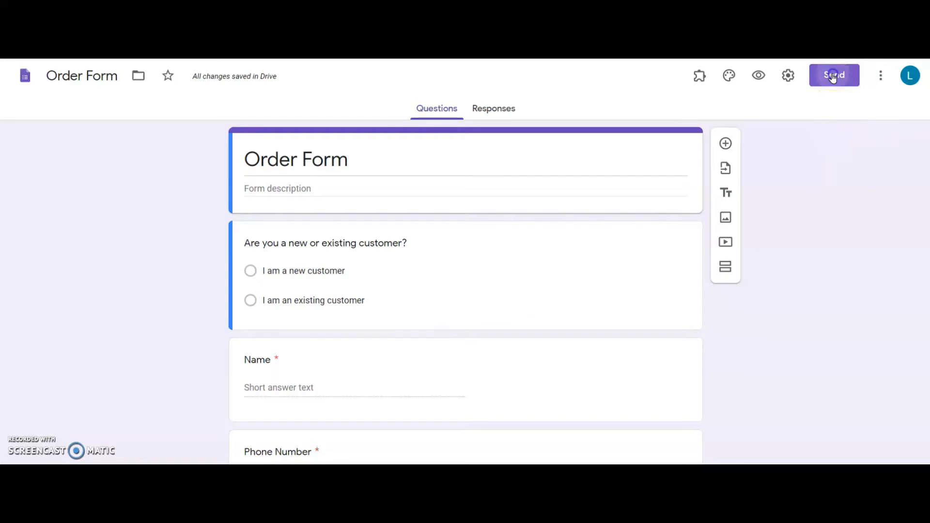
left_click(833, 76)
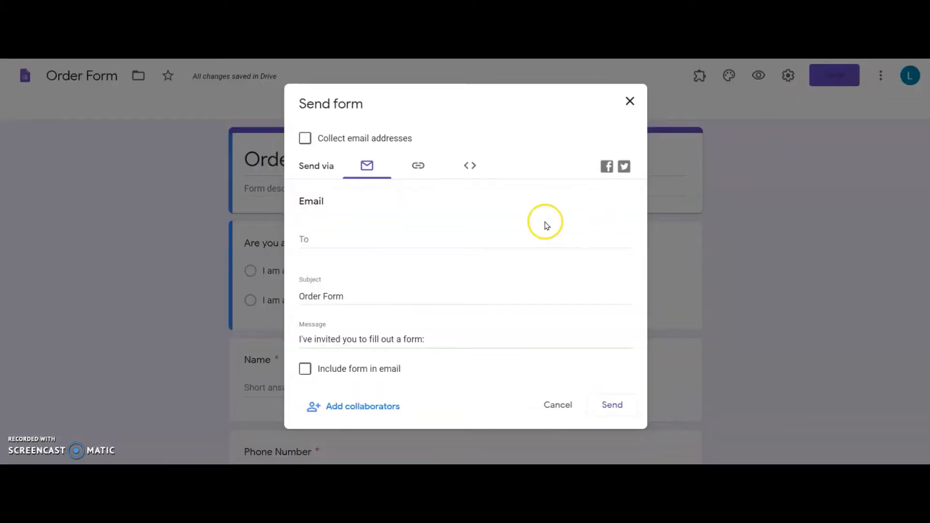
left_click(469, 166)
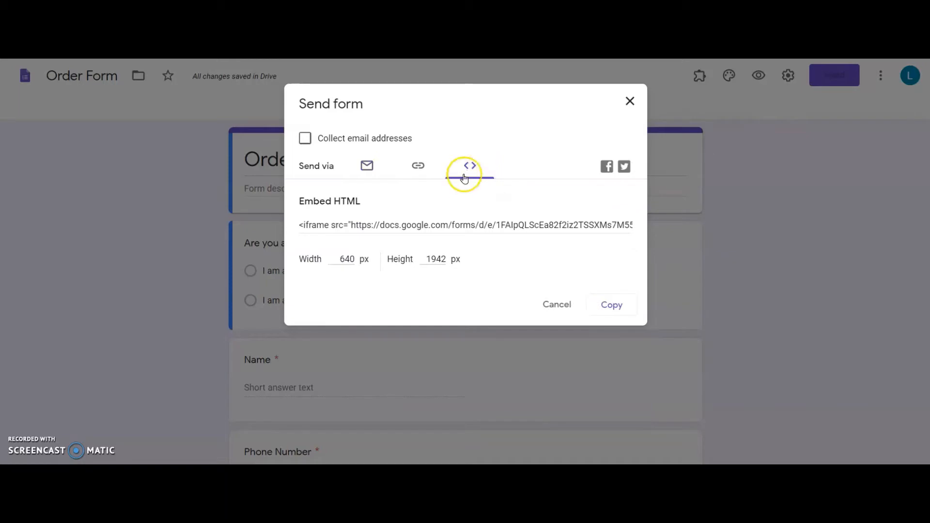
left_click(468, 165)
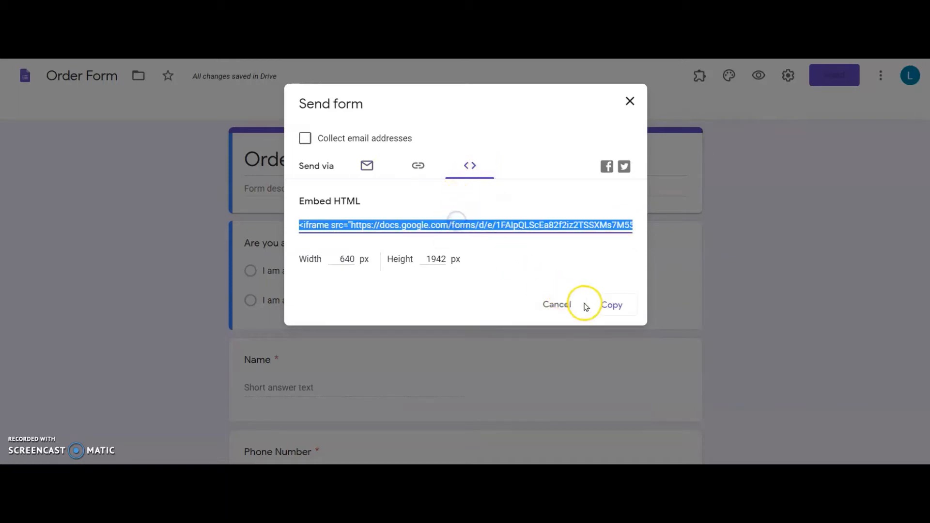
left_click(611, 304)
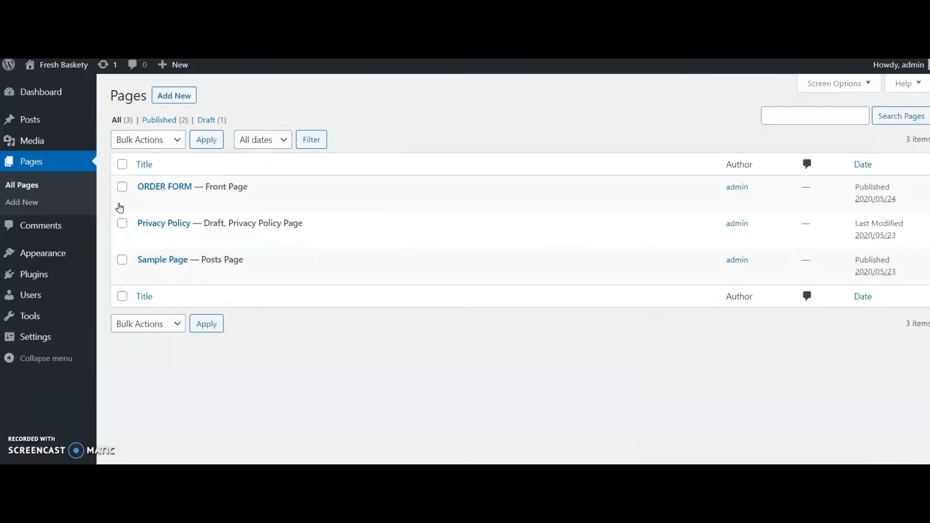
Update the ORDER FORM page holding the pasted iframe in its Custom HTML block.
left_click(164, 186)
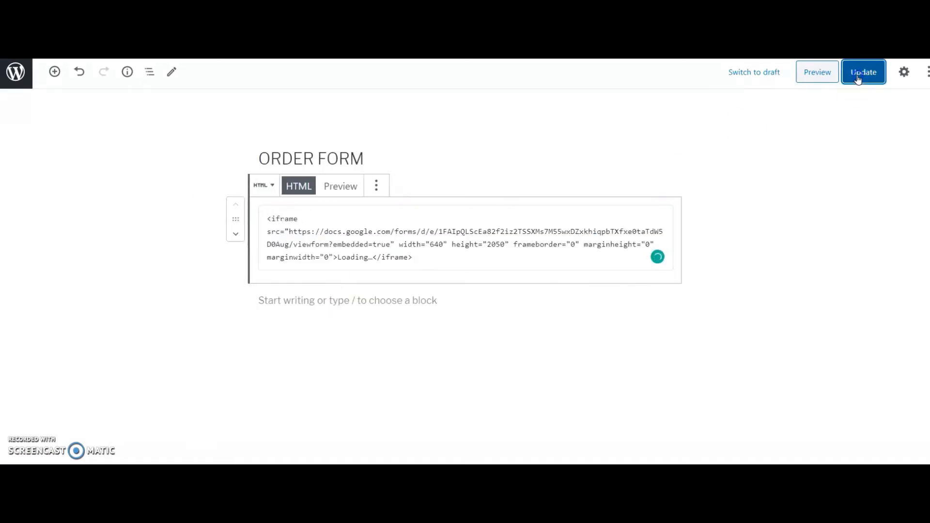
left_click(863, 72)
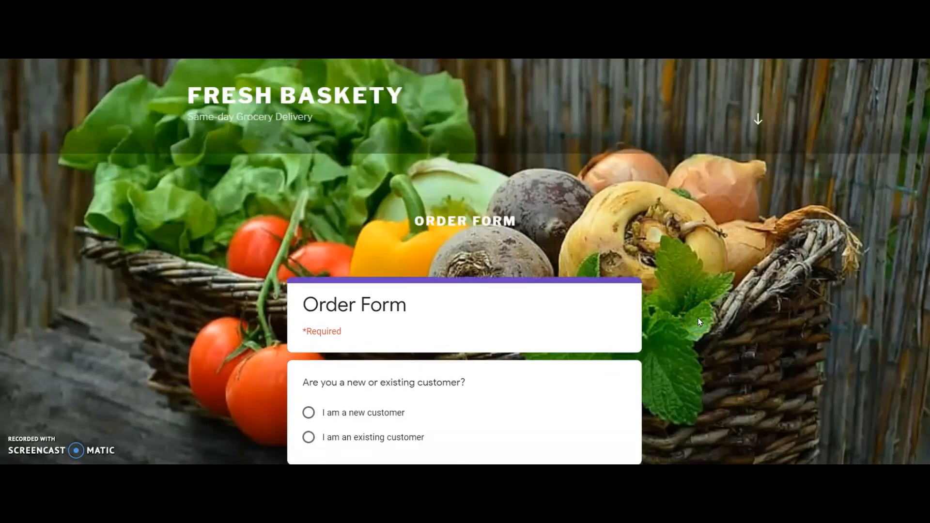
scroll("down", 3)
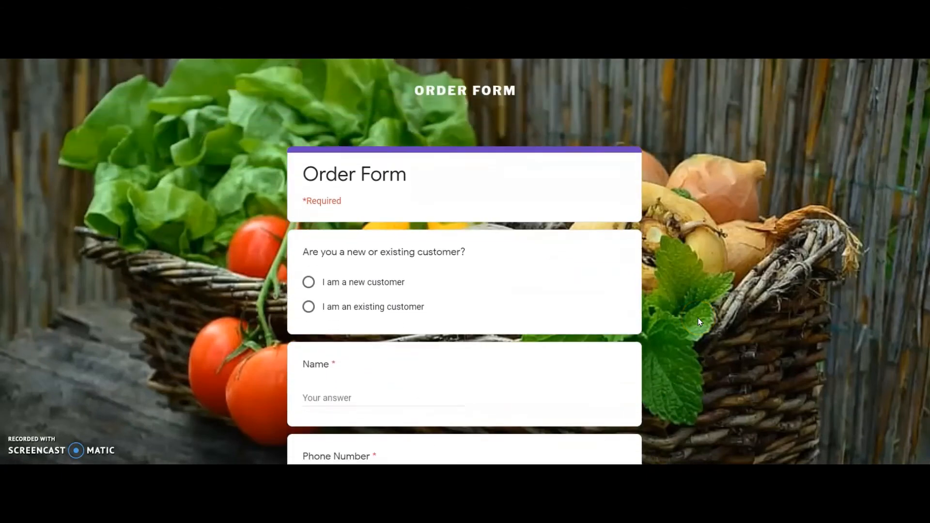
scroll("down", 3)
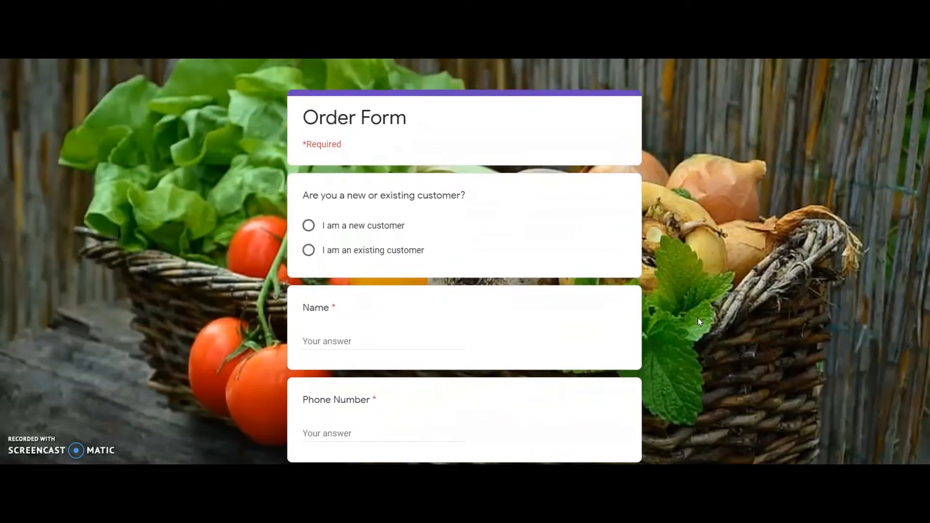
scroll("down", 3)
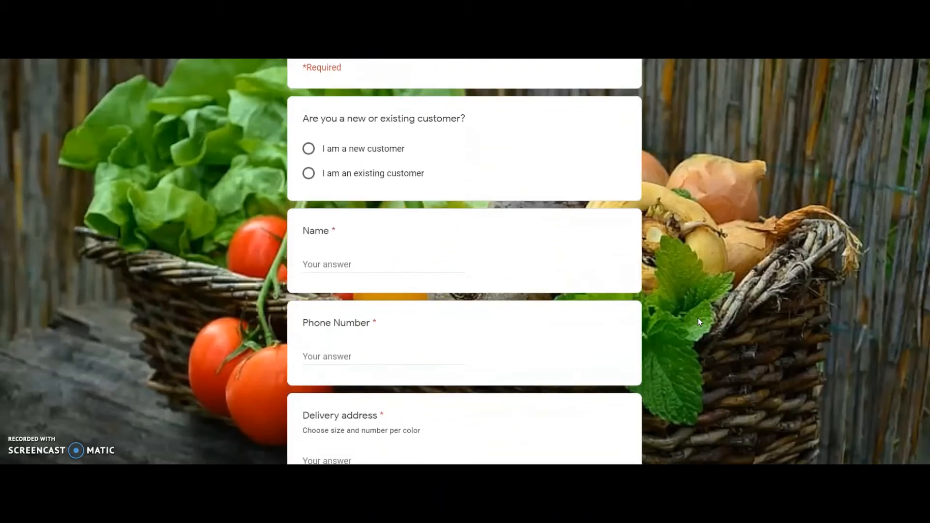
scroll("down", 3)
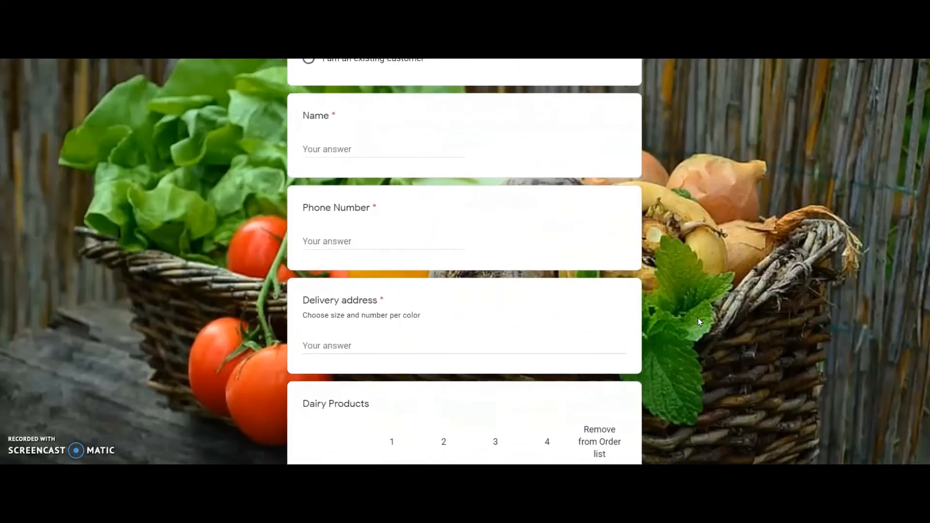
scroll("down", 3)
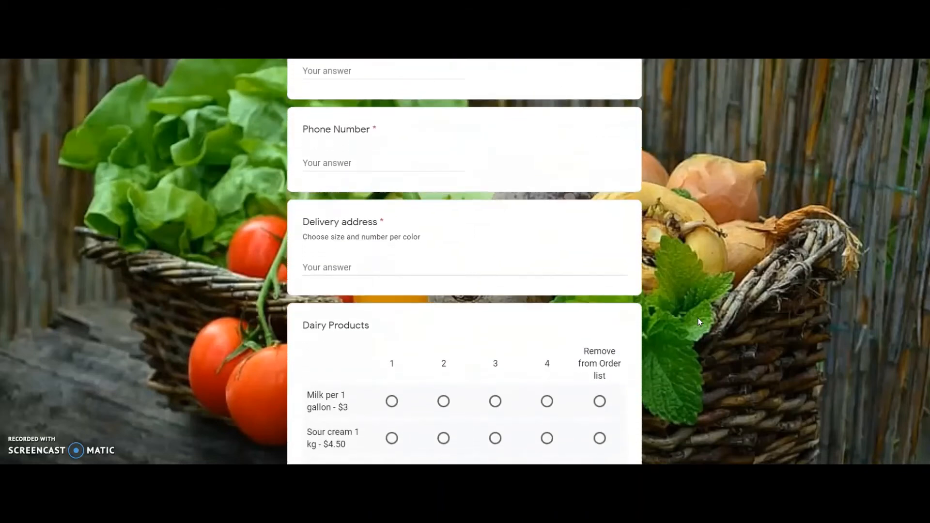
scroll("down", 3)
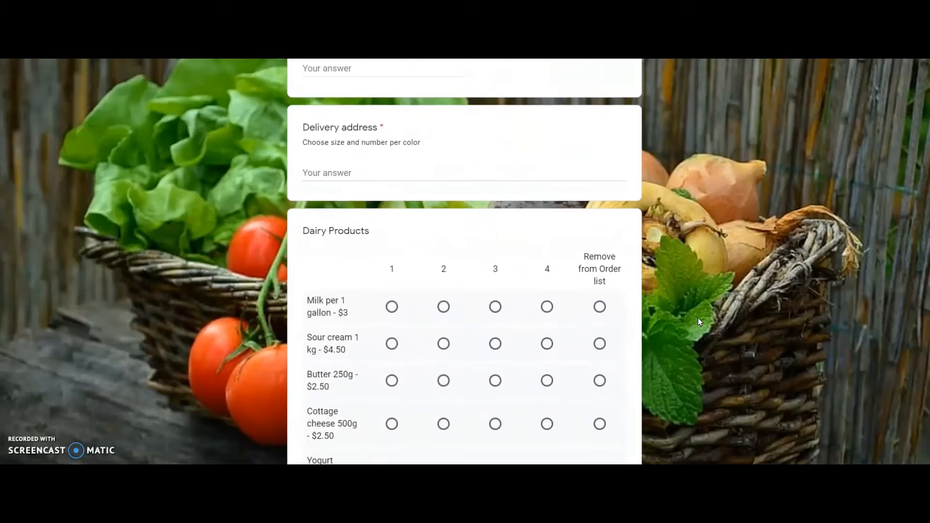
scroll("down", 3)
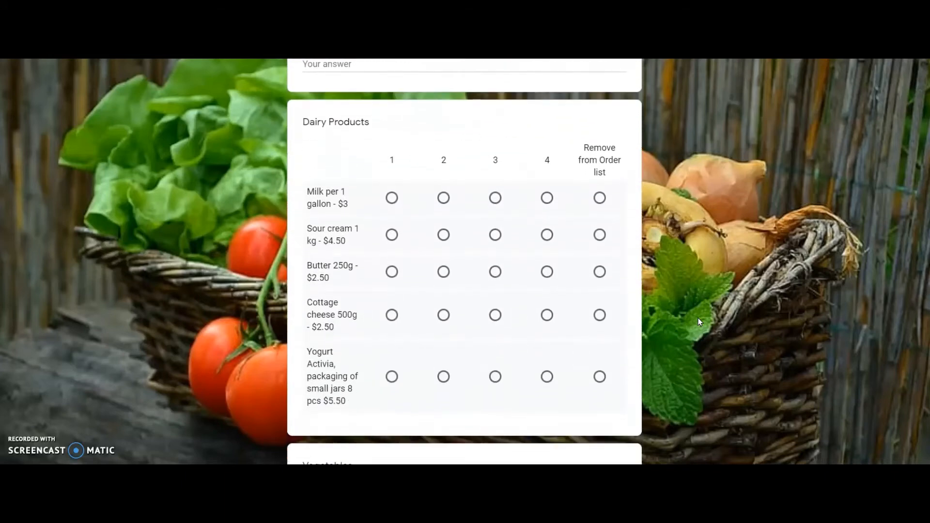
scroll("down", 3)
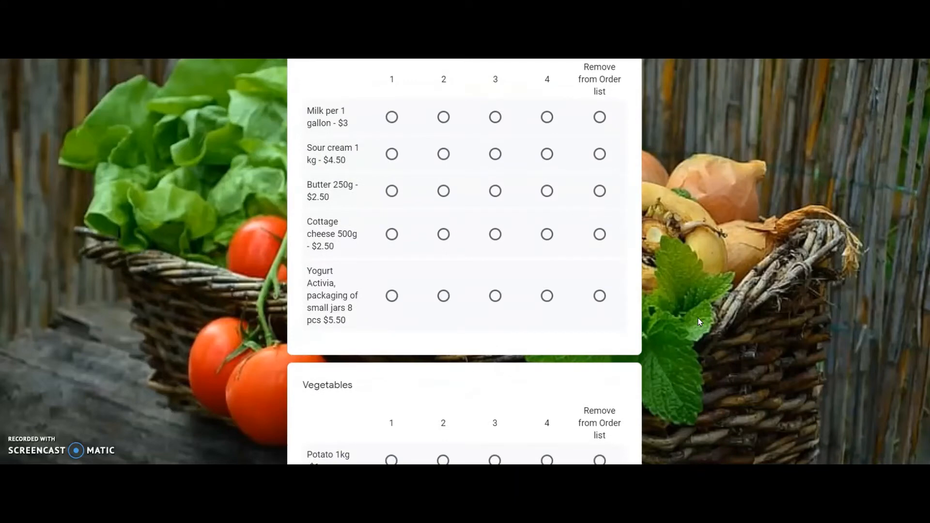
scroll("down", 3)
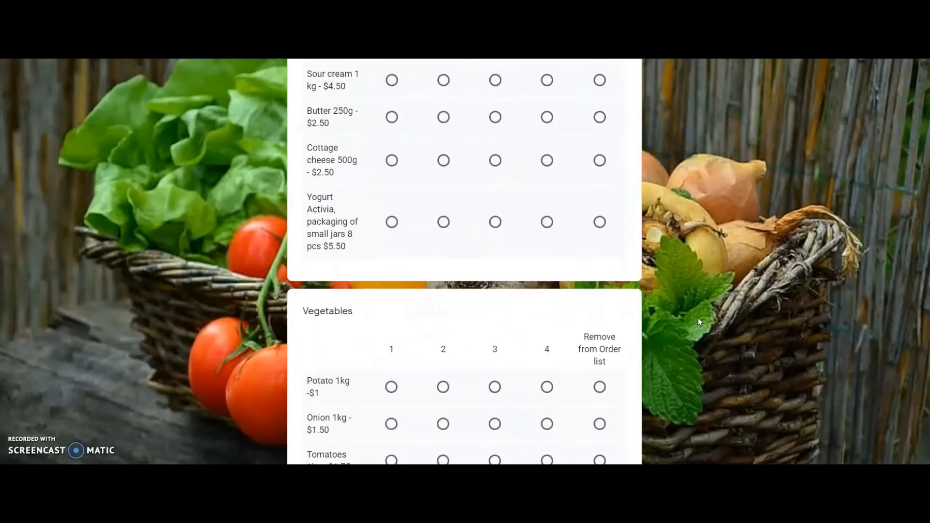
scroll("down", 3)
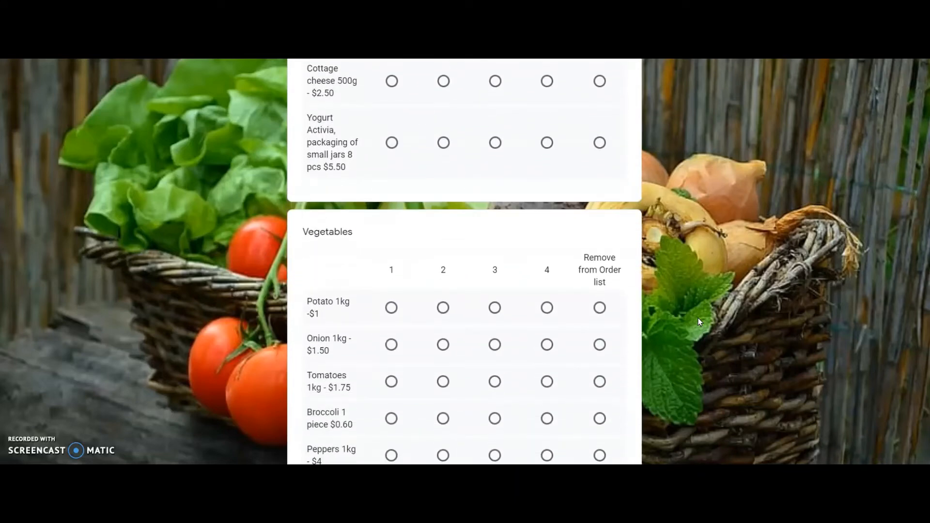
scroll("down", 3)
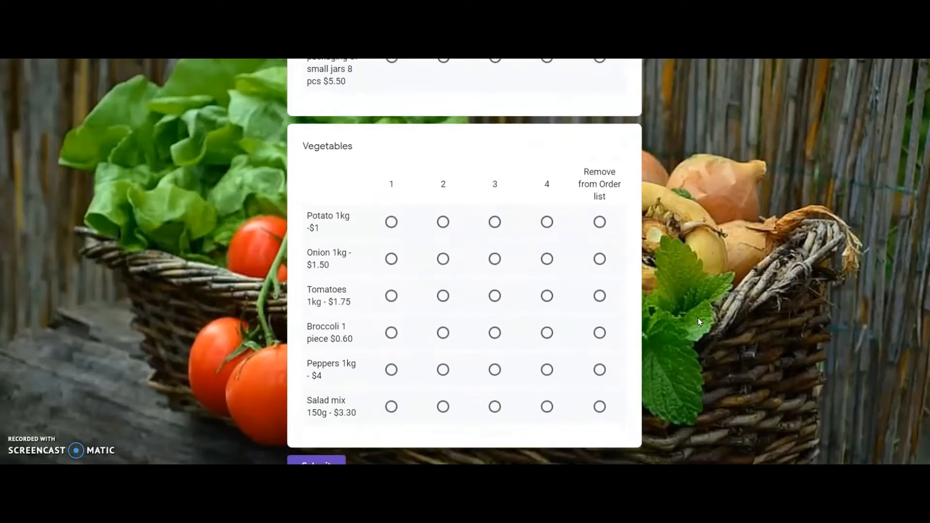
scroll("down", 3)
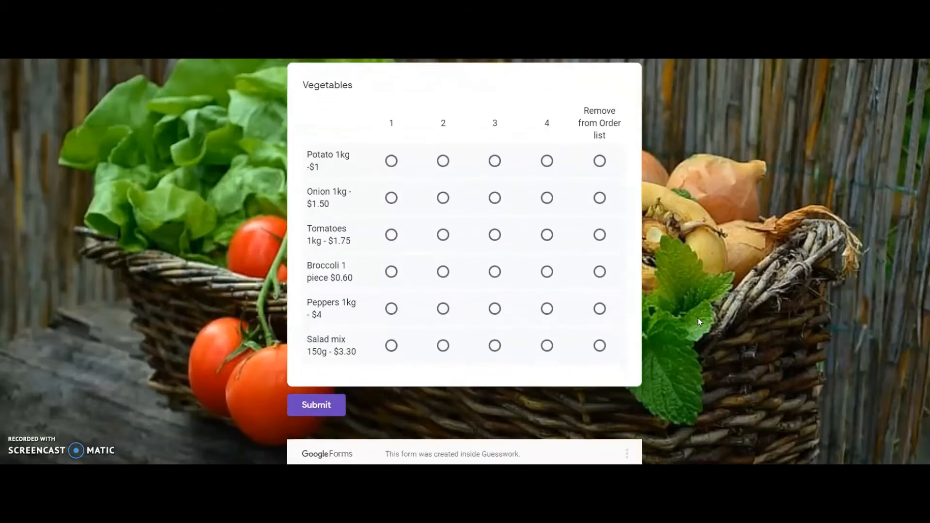
scroll("down", 3)
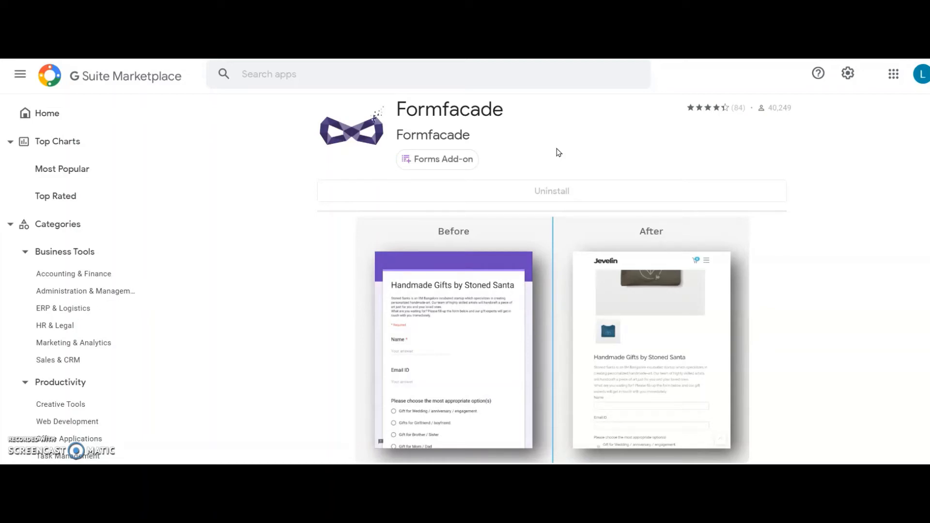
mouse_move(786, 126)
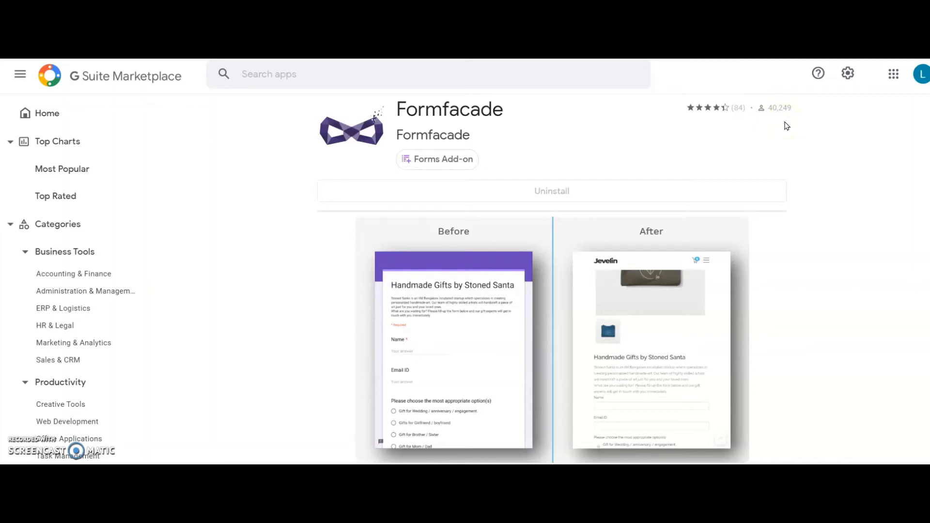
mouse_move(554, 375)
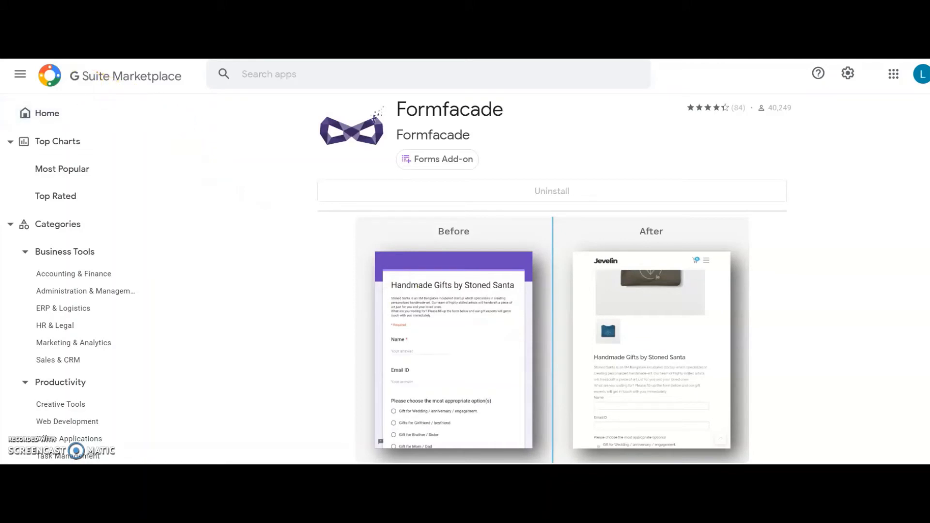
Via the Formfacade add-on, choose Embed in a webpage with 'Embed in my WordPress site' and continue.
left_click(700, 76)
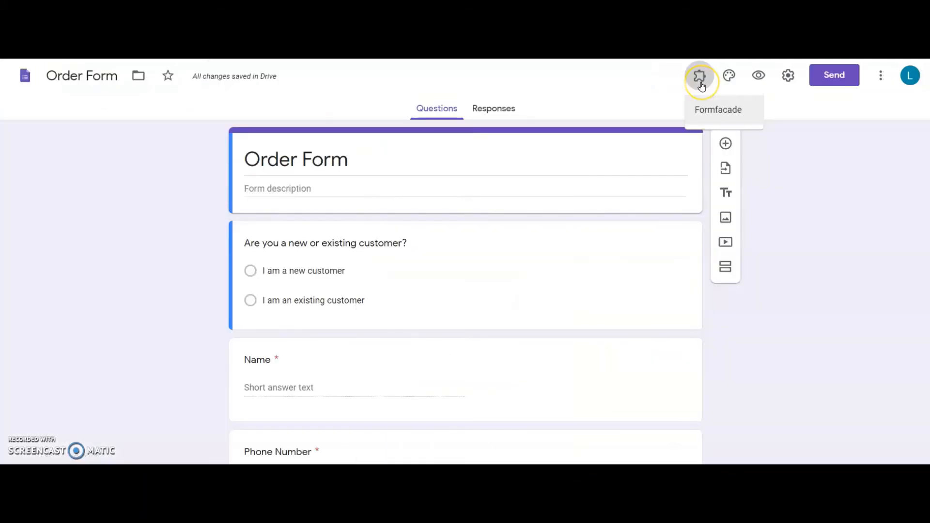
mouse_move(710, 106)
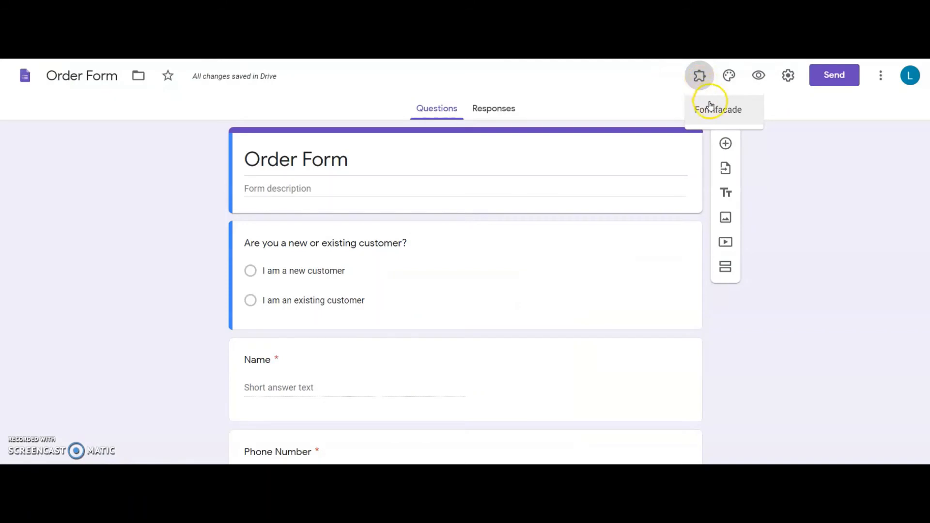
left_click(698, 75)
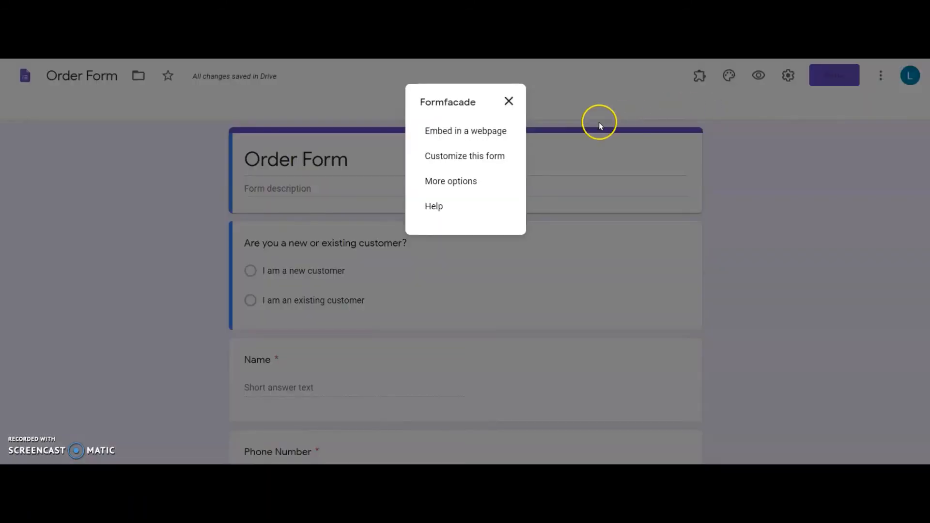
left_click(509, 100)
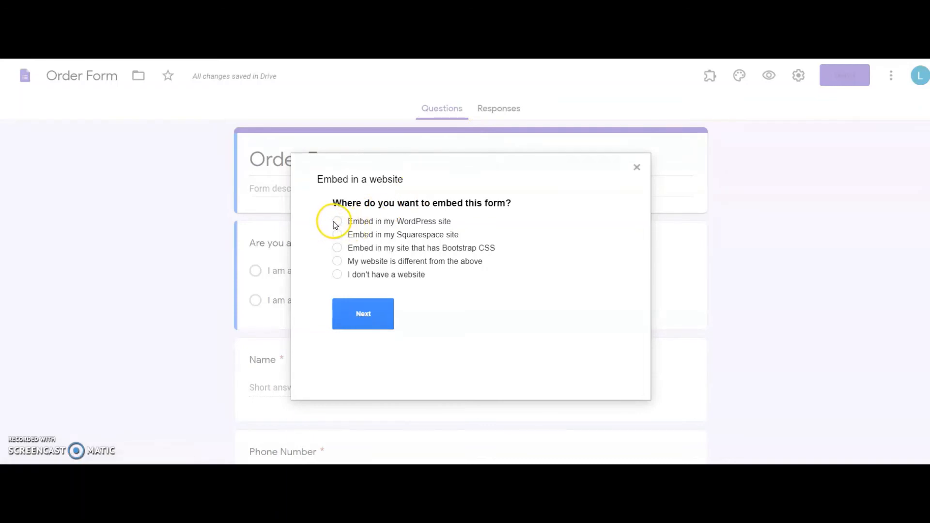
left_click(336, 220)
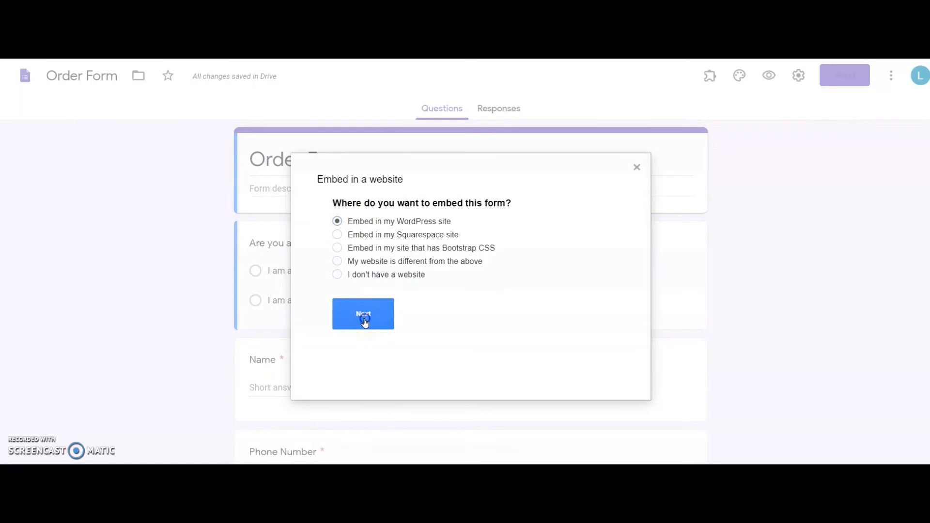
left_click(362, 314)
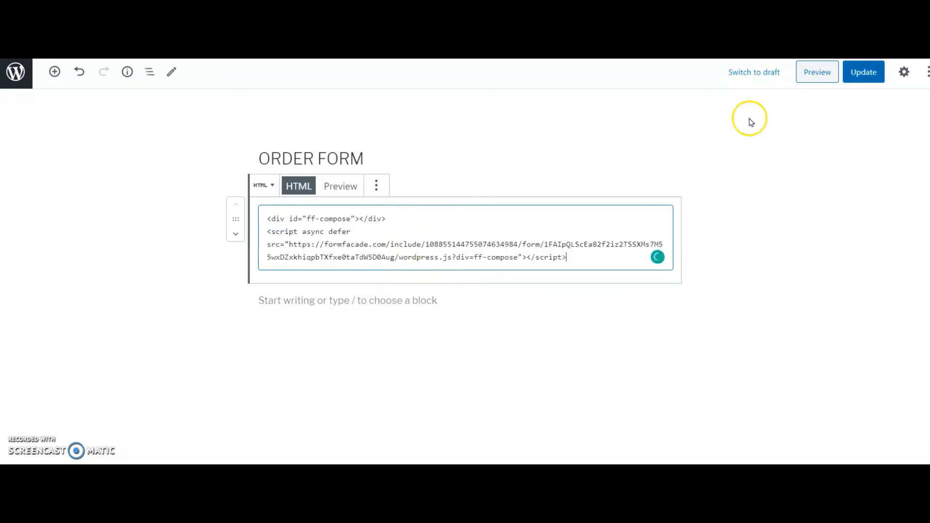
Update the ORDER FORM page with the Formfacade script and view the live page.
left_click(863, 71)
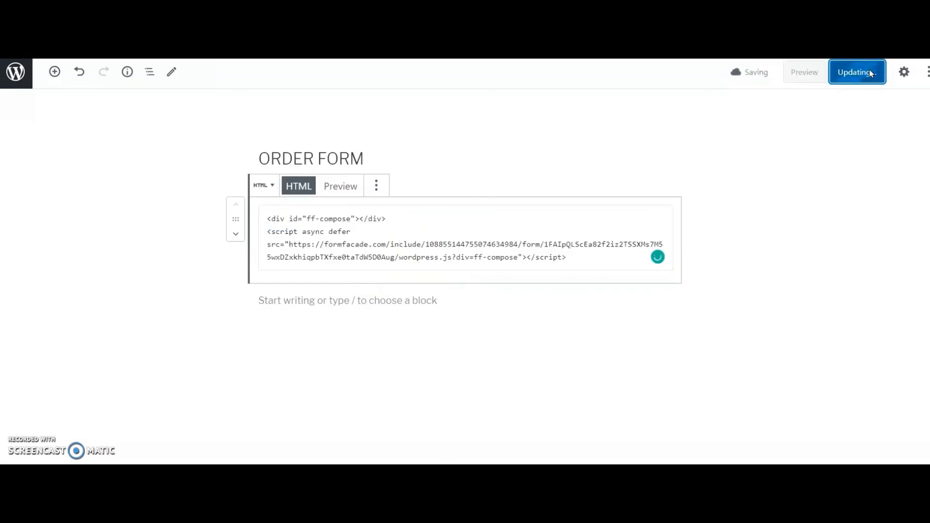
left_click(855, 72)
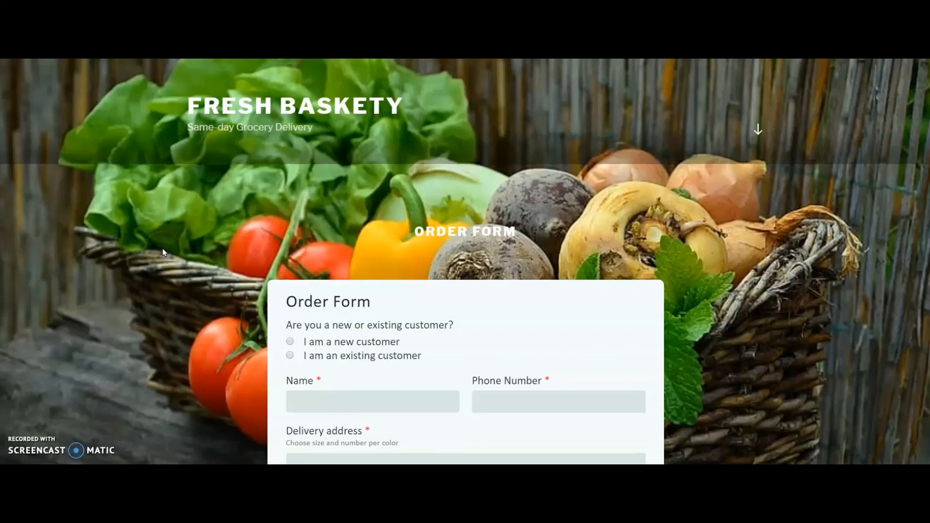
Scroll the live restyled Order Form through its product grids down to the SUBMIT button.
scroll("down", 3)
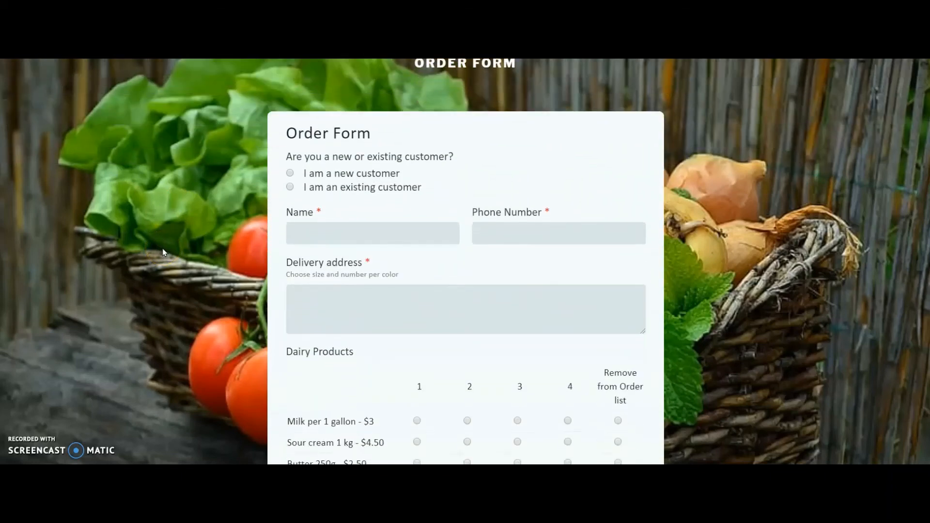
scroll("down", 3)
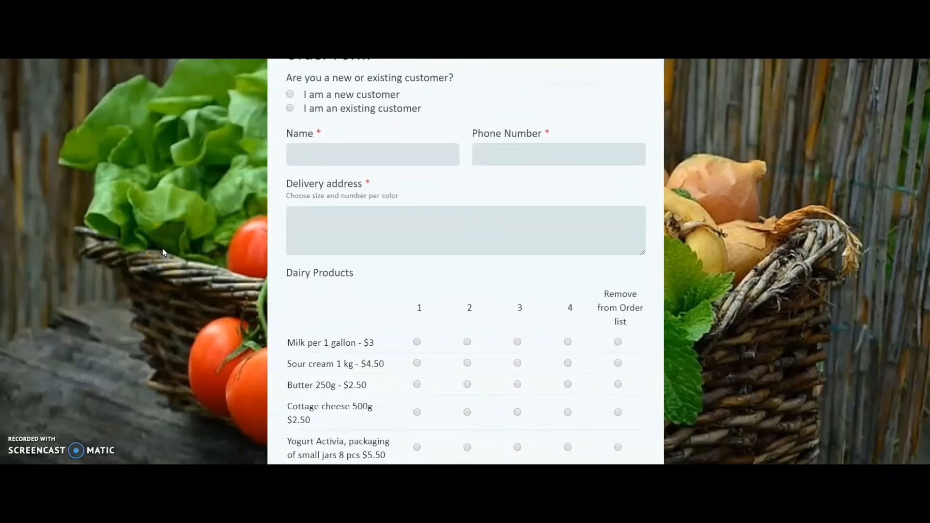
scroll("down", 3)
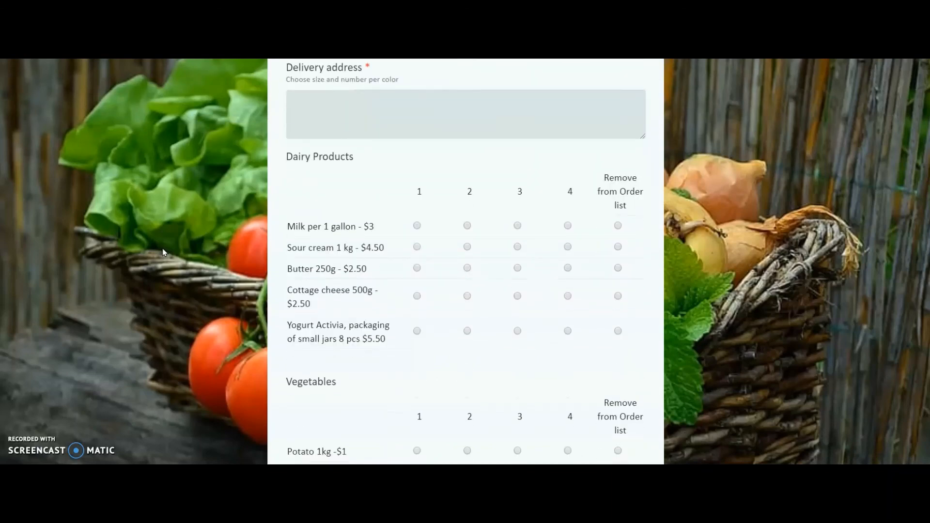
scroll("down", 3)
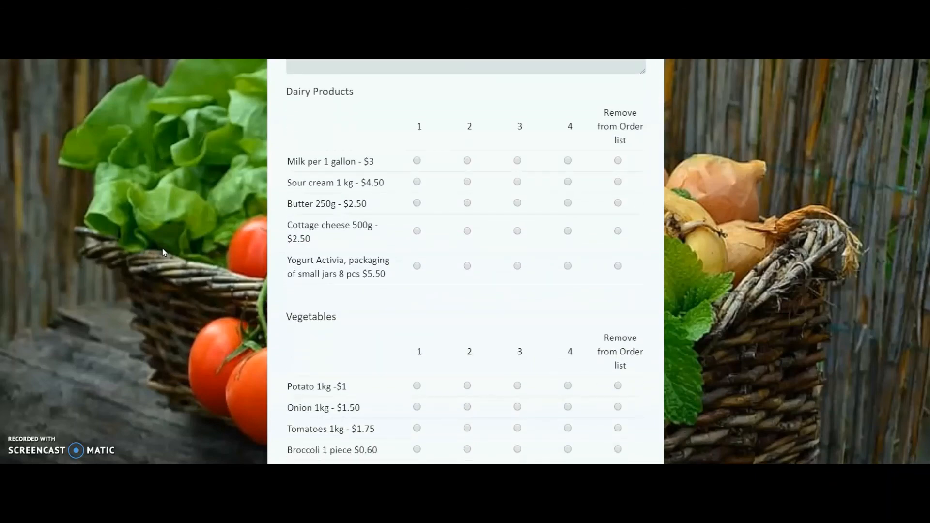
scroll("down", 3)
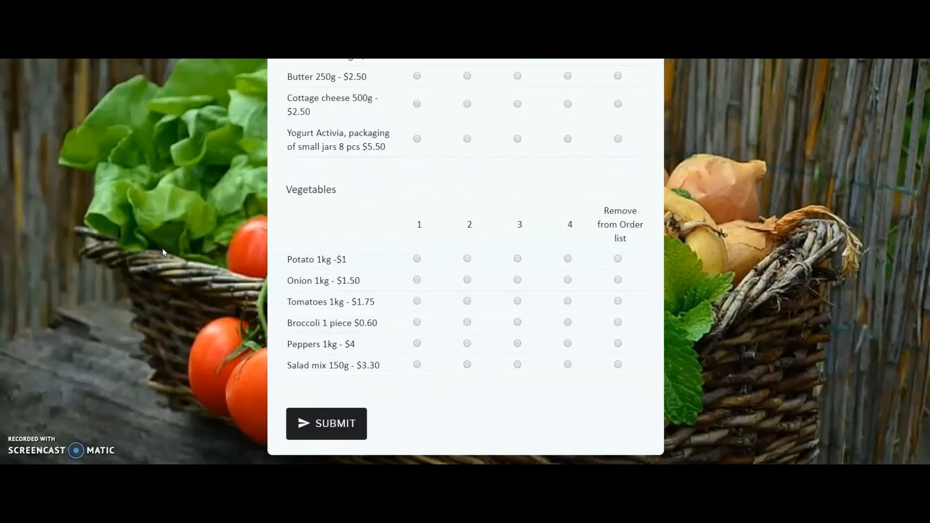